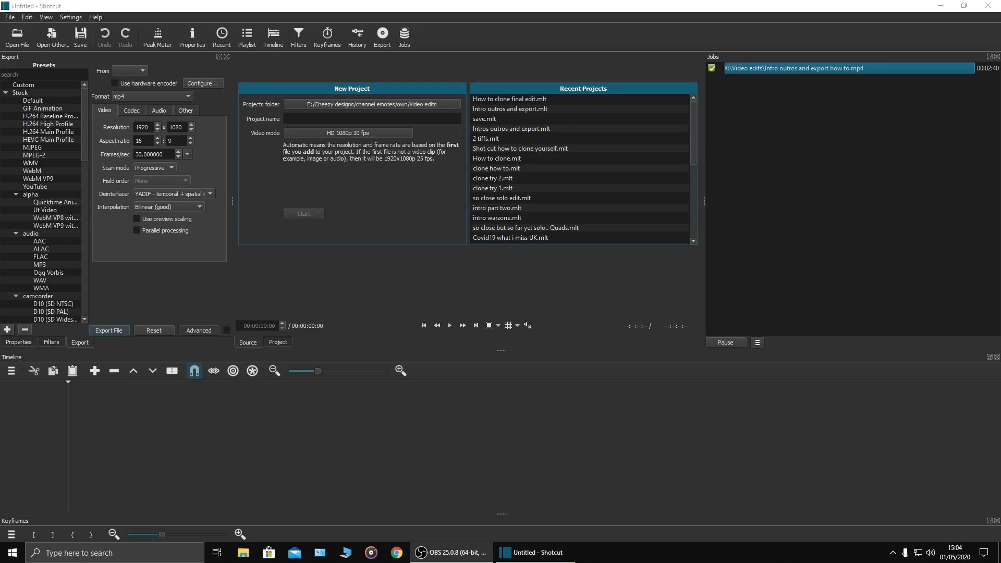
mouse_move(690, 230)
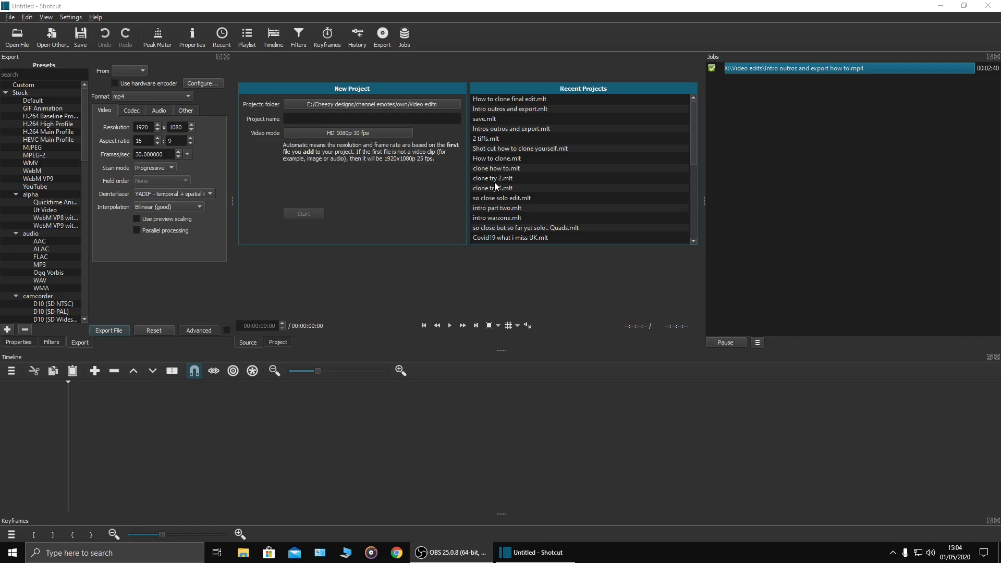
mouse_move(493, 188)
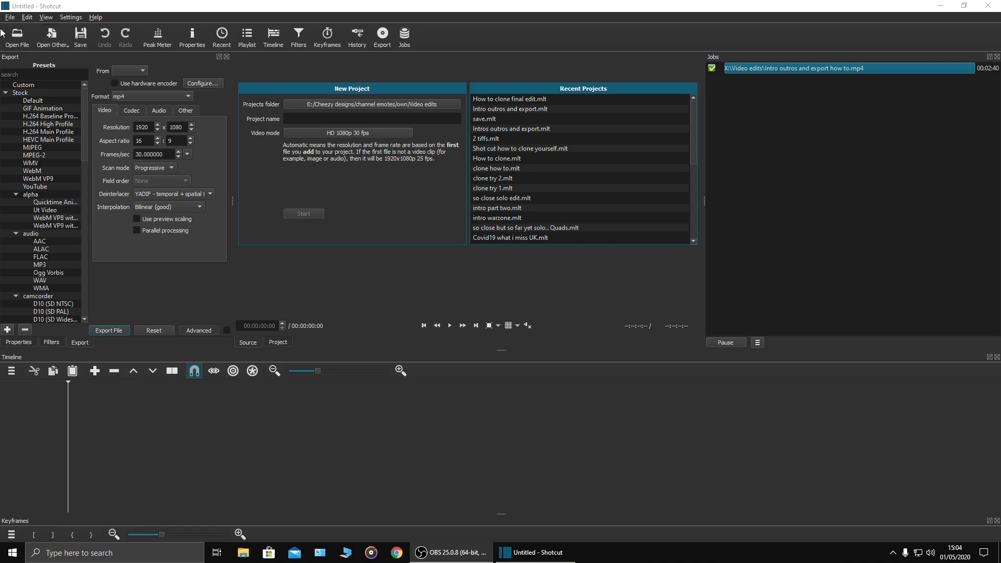
mouse_move(109, 68)
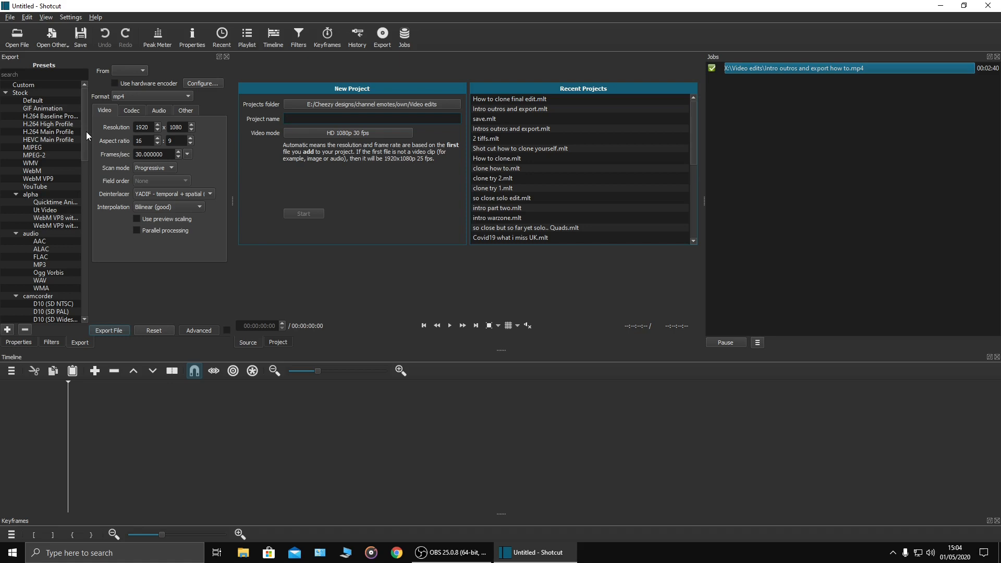
mouse_move(326, 258)
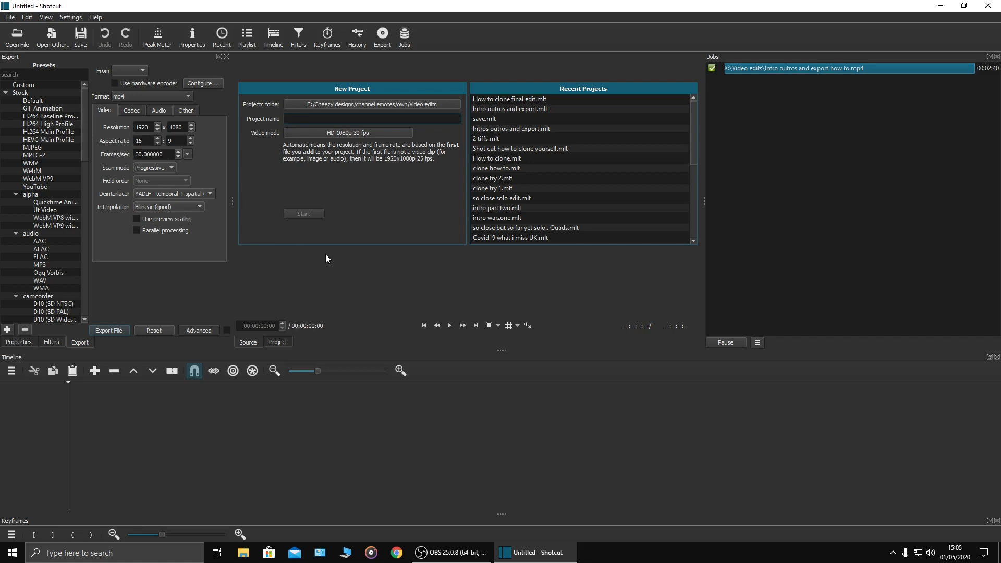
Name the project 'Clone yourself final edit' at HD 1080p 30 fps and start it
click(371, 119)
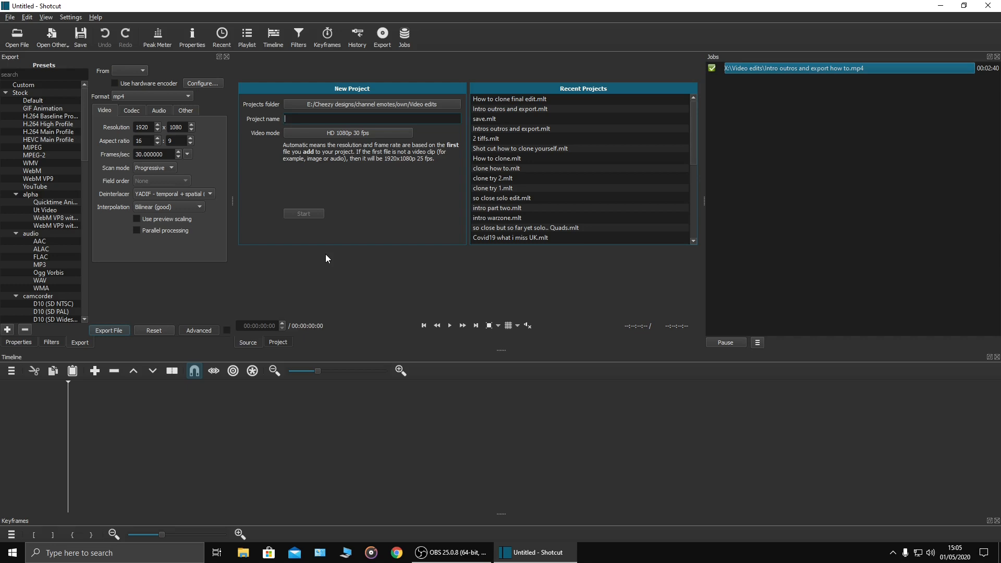
mouse_move(384, 197)
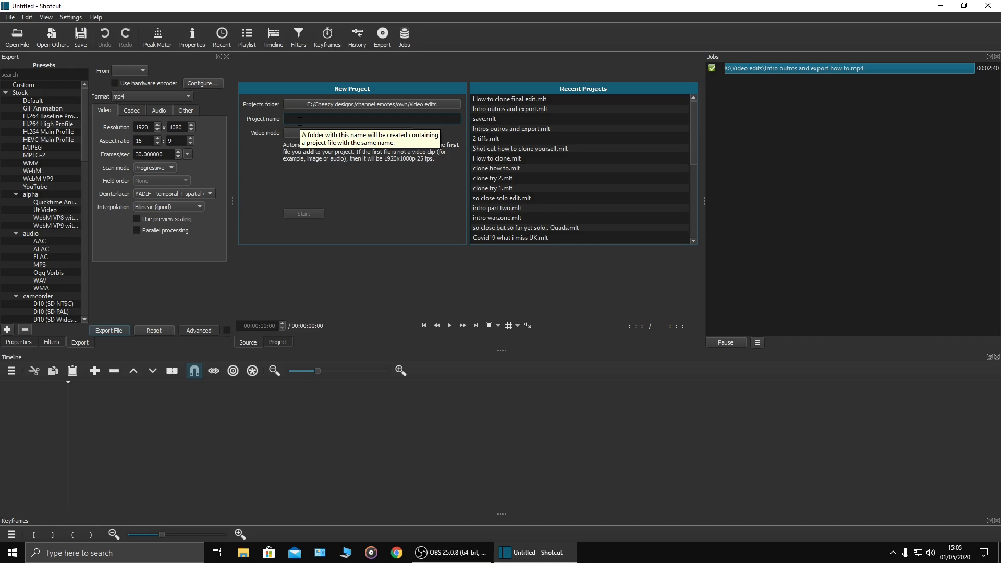
text(Clone yoursel)
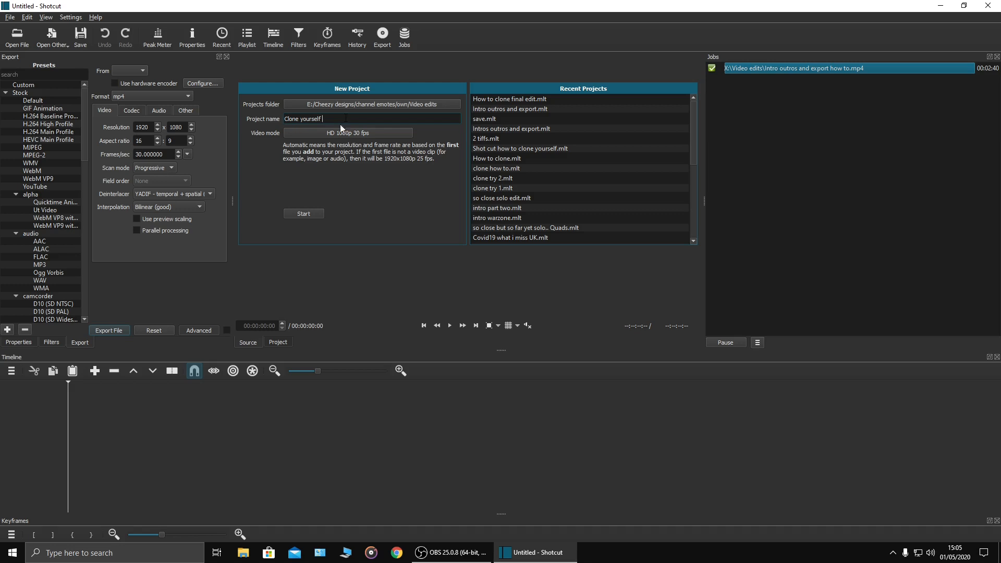
text(final eit)
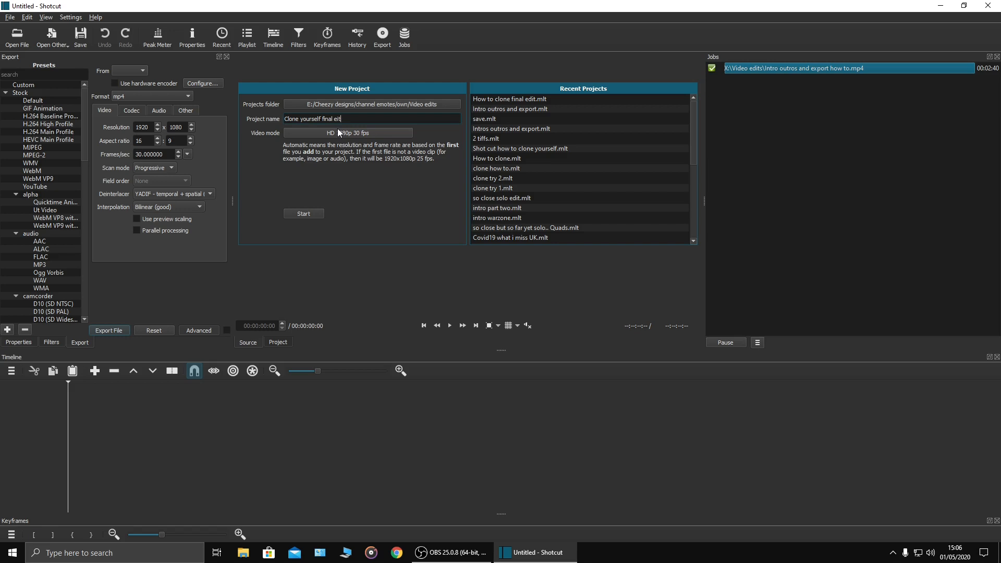
key(BackSpace)
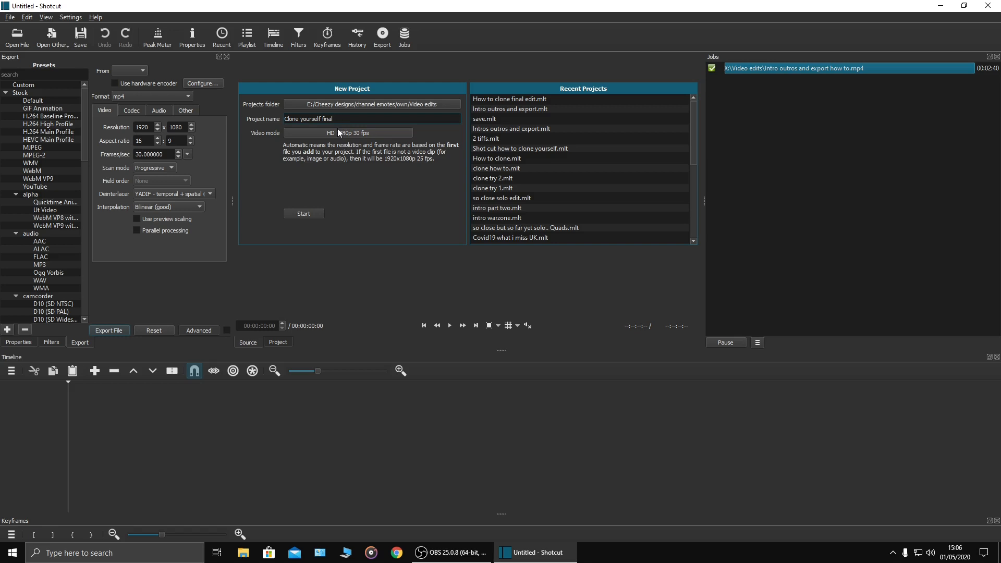
text(edit)
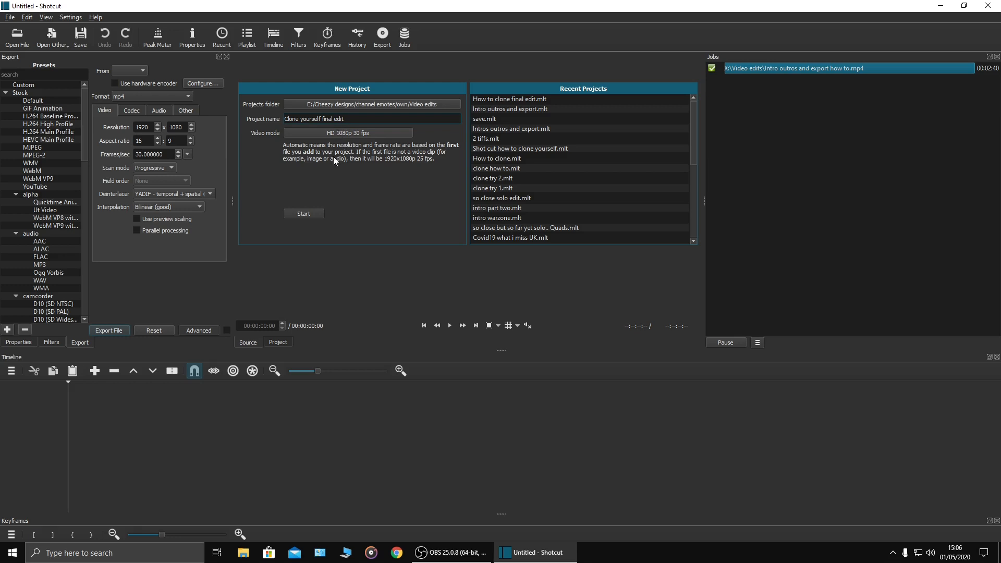
mouse_move(358, 139)
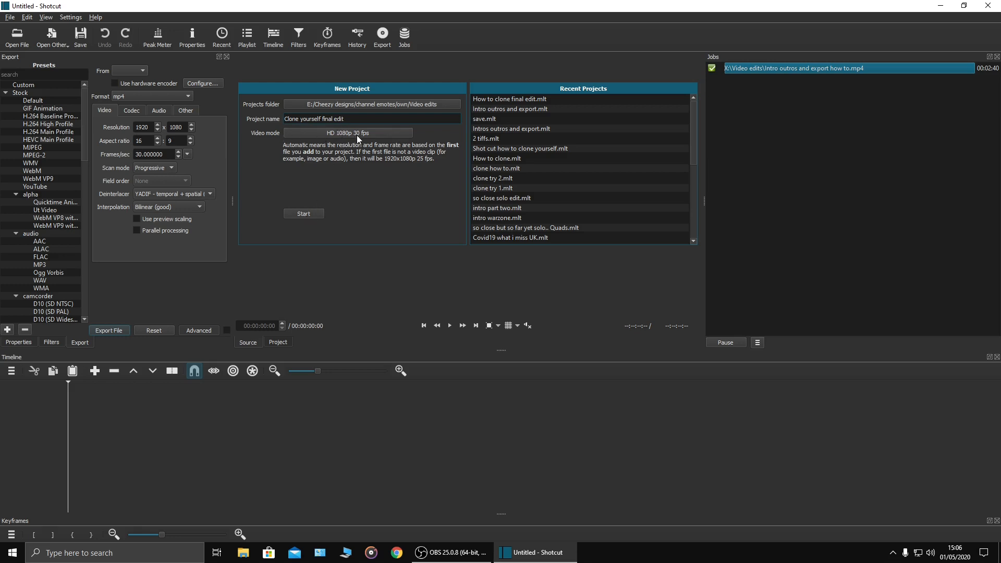
mouse_move(354, 171)
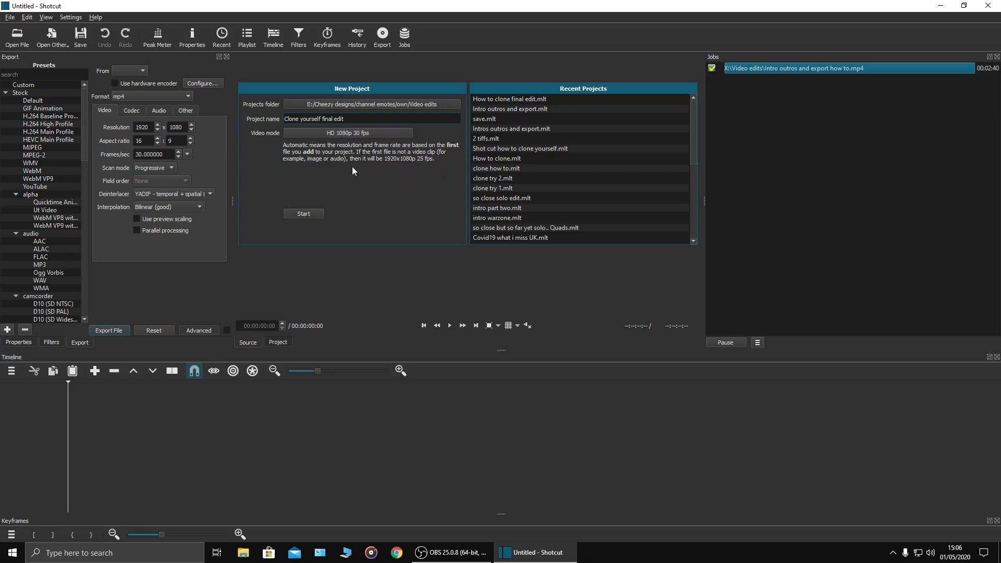
click(304, 212)
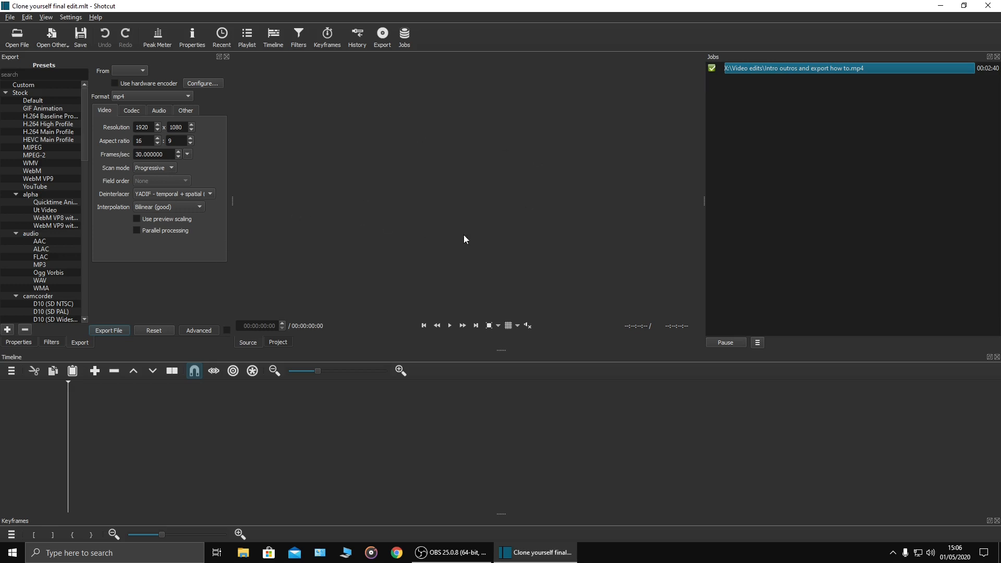
mouse_move(200, 414)
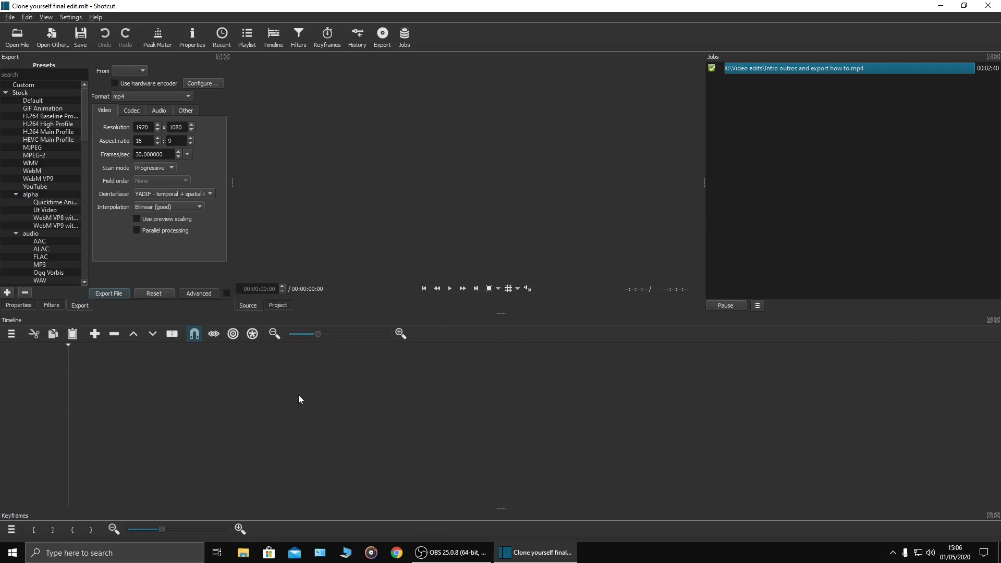
Add a second video track so the timeline has V1 and V2
click(11, 334)
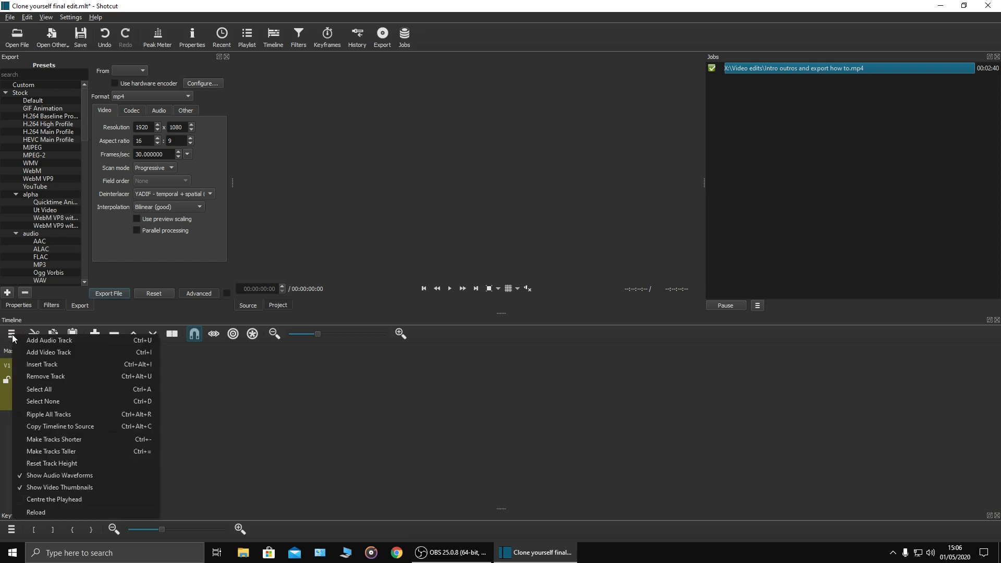
click(49, 352)
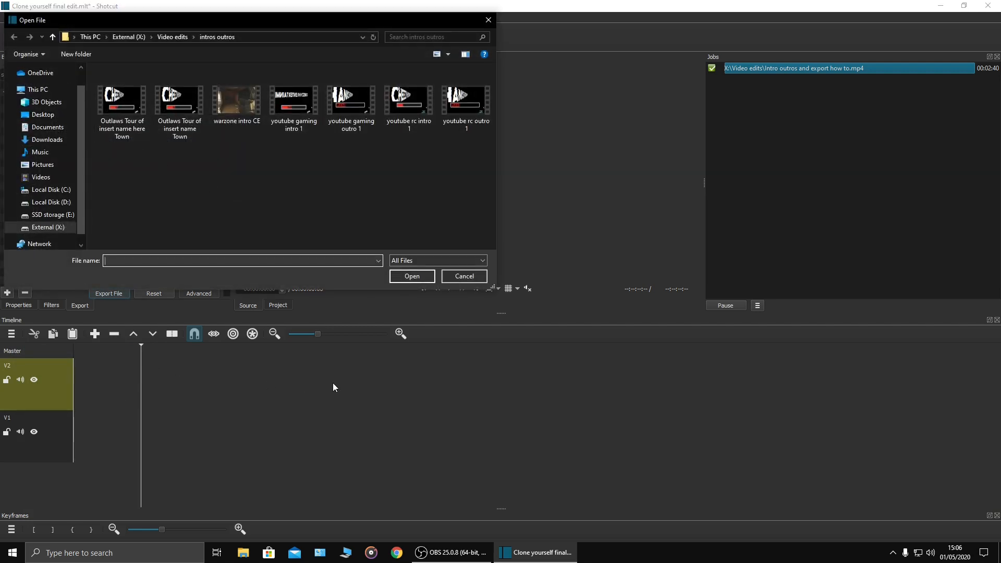
Load youtube gaming intro 1, outro 1 and the main clone video, placing the clone clip after the intro
click(293, 100)
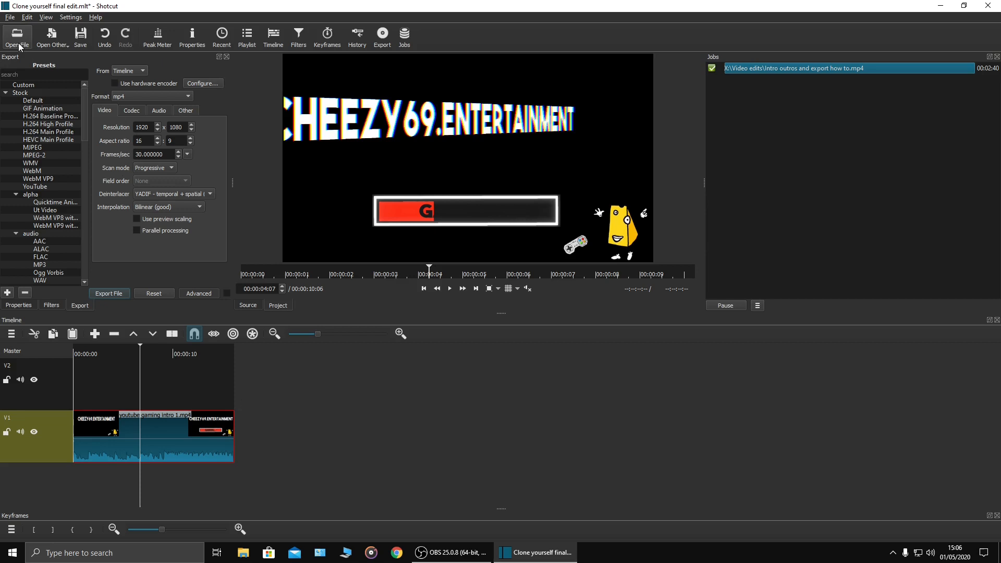
click(17, 37)
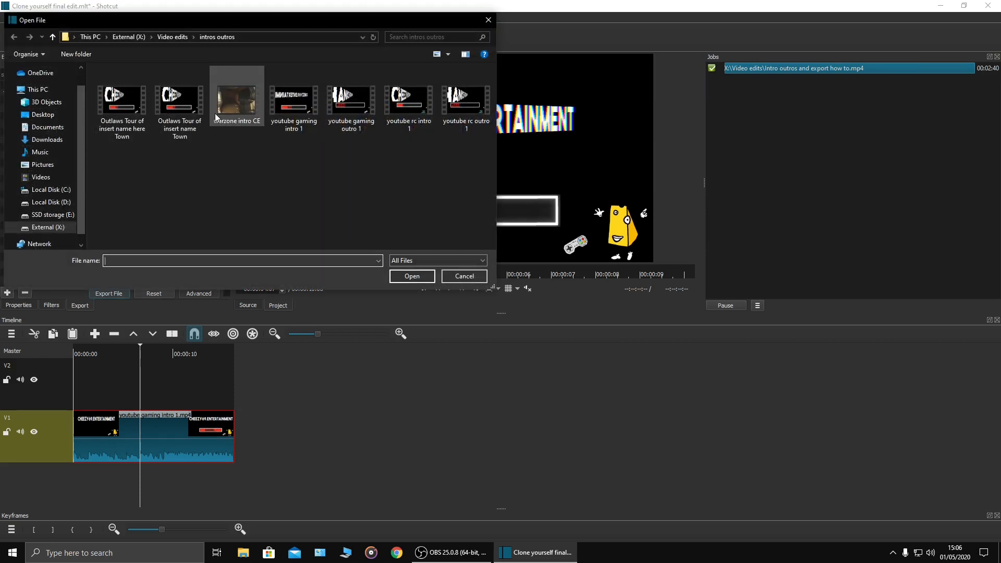
click(350, 100)
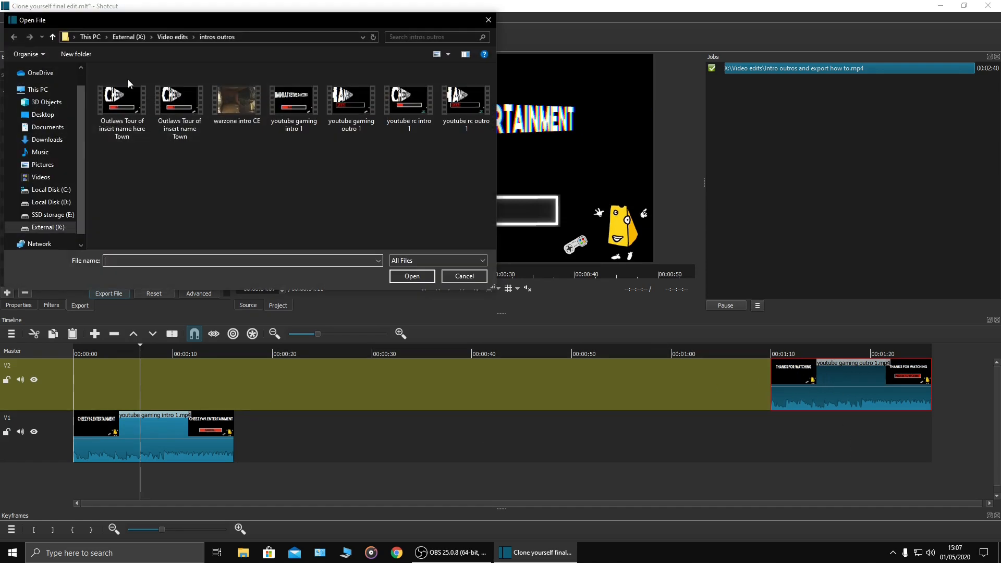
click(52, 36)
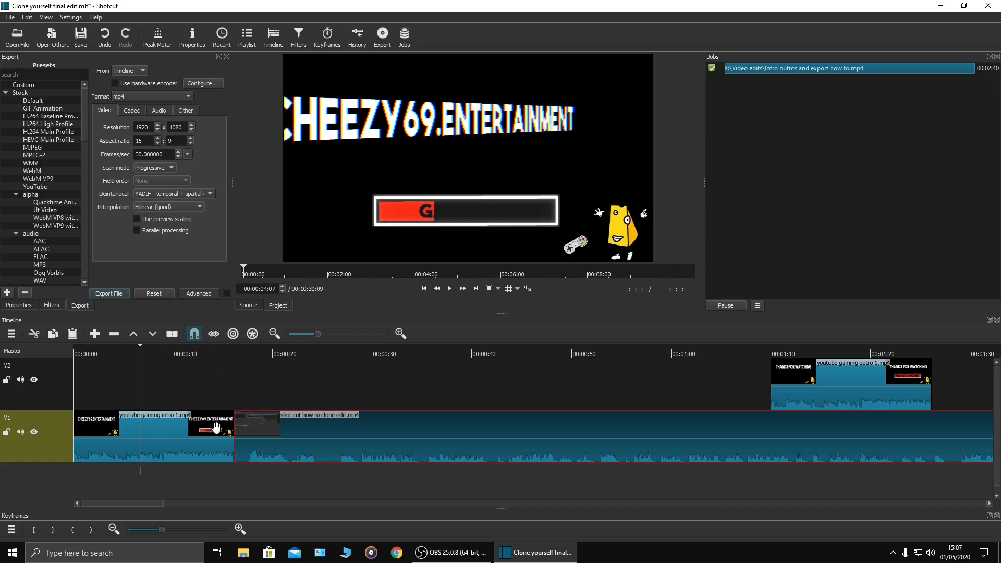
drag(118, 503, 222, 505)
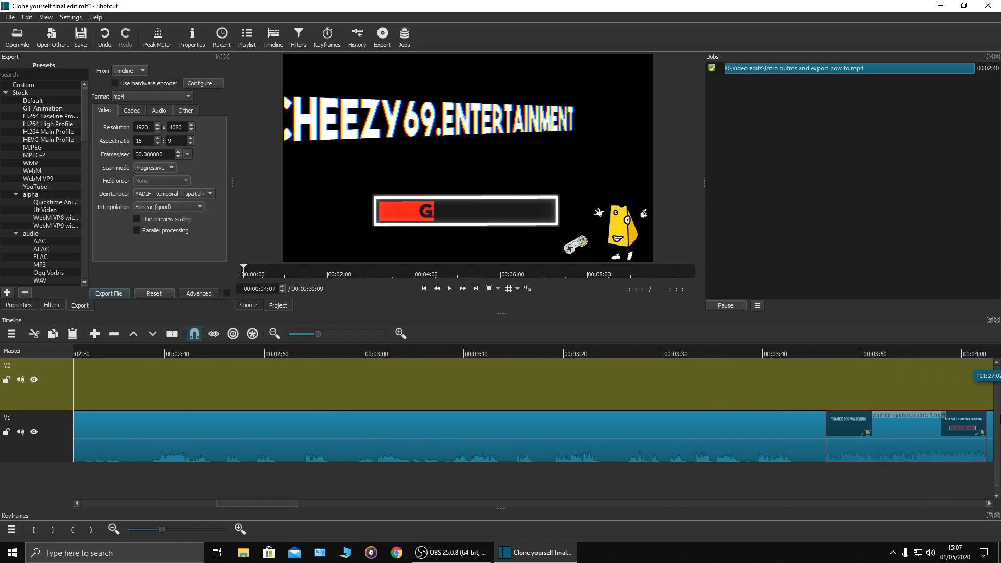
Scroll the timeline right to about 10:15 where the clone video meets the outro
click(272, 334)
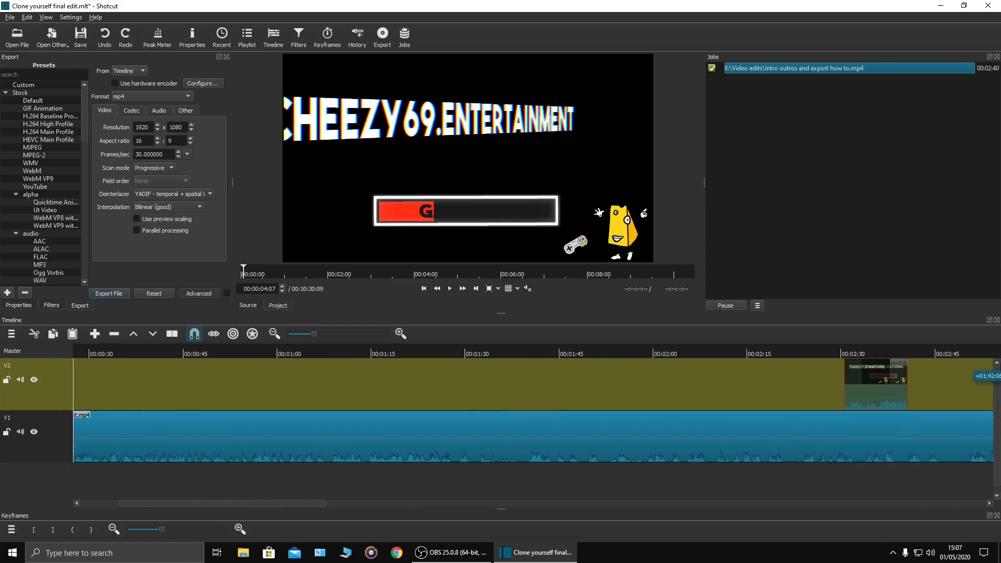
scroll(right, 3)
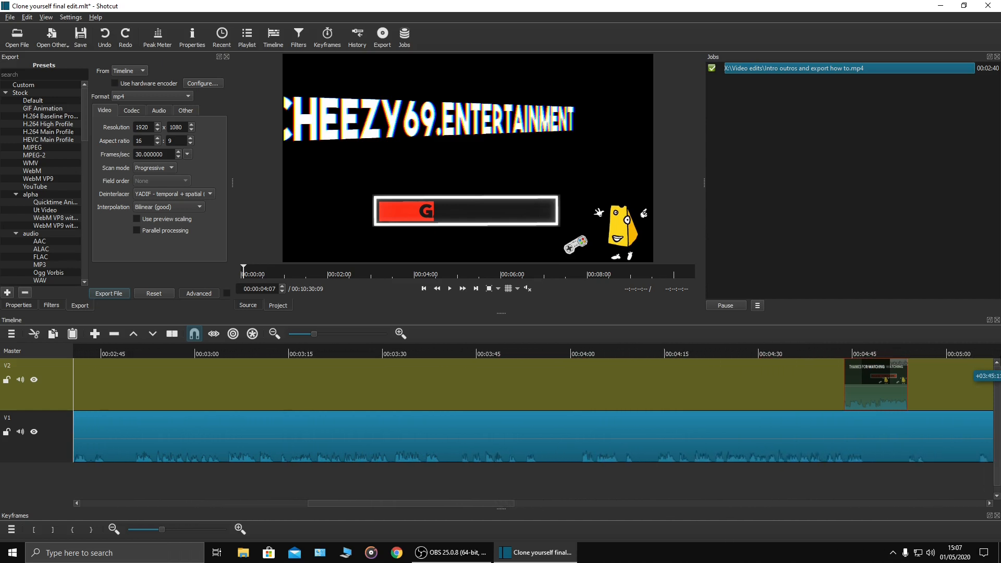
scroll(right, 3)
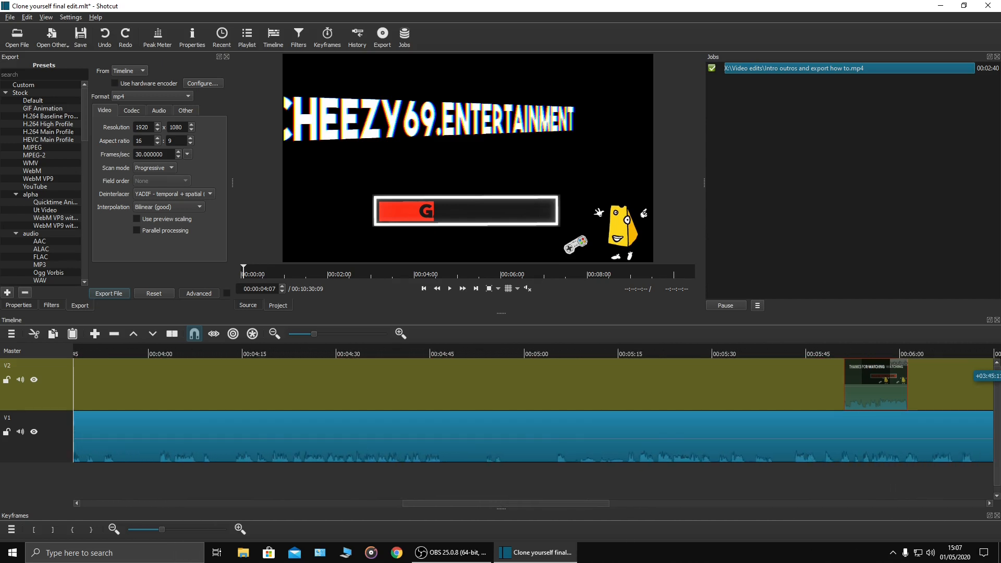
scroll(right, 3)
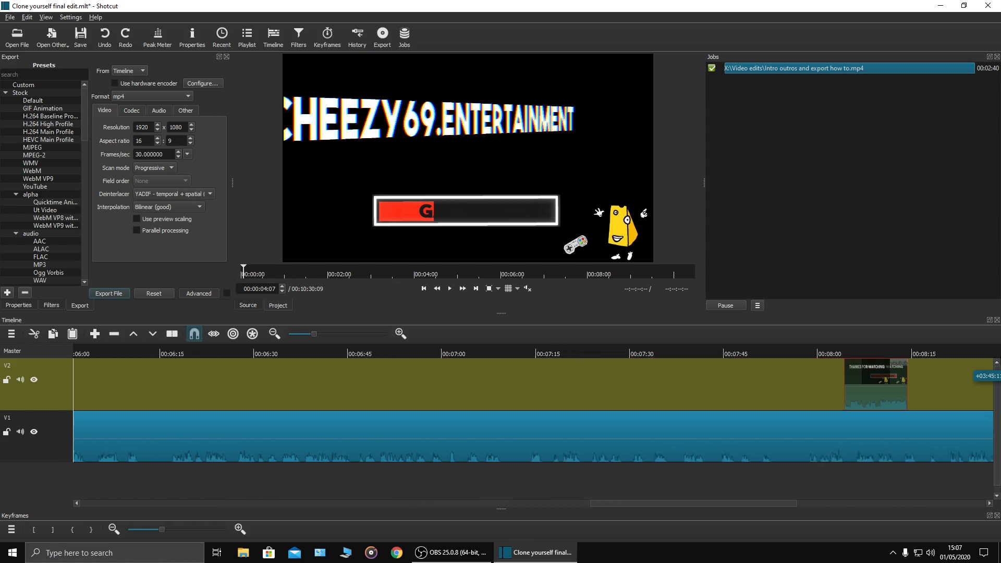
scroll(right, 3)
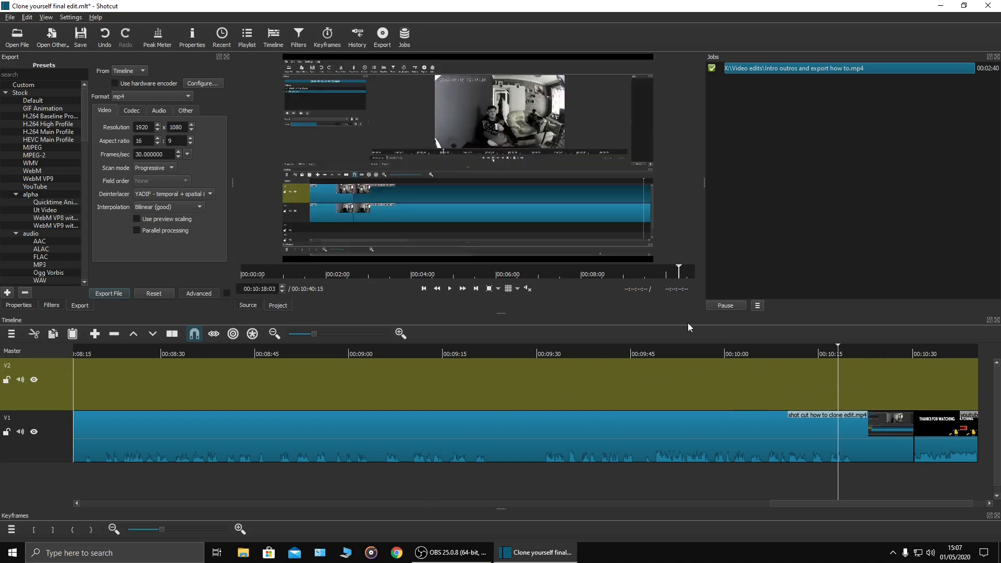
Play the end of the edit through the Thanks For Watching outro, then pause playback
click(450, 287)
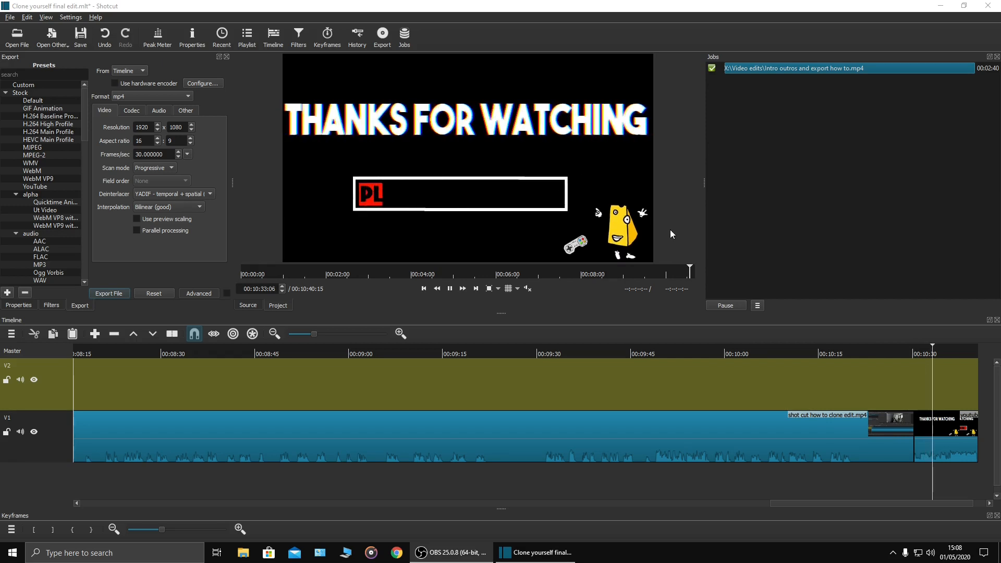
click(449, 288)
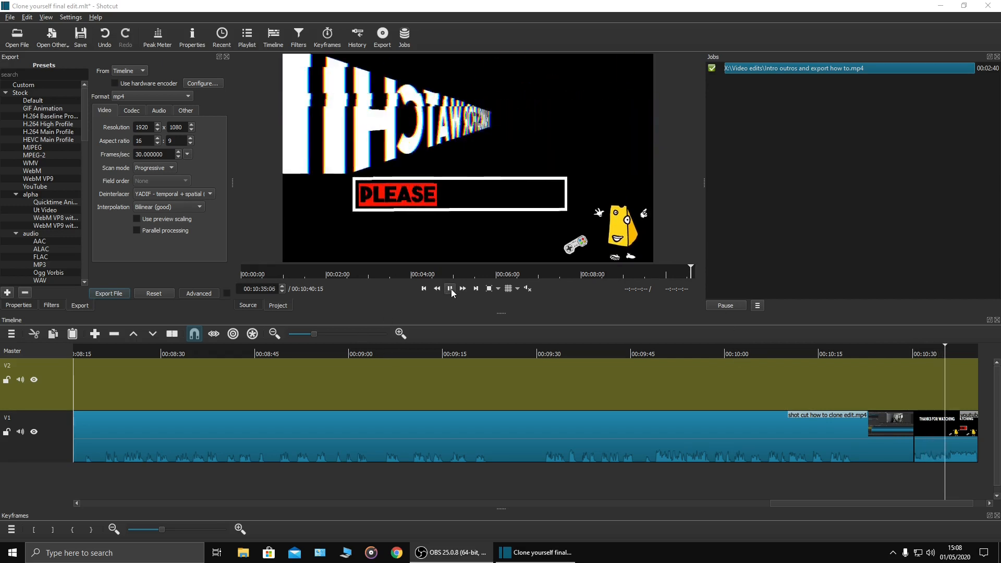
click(450, 289)
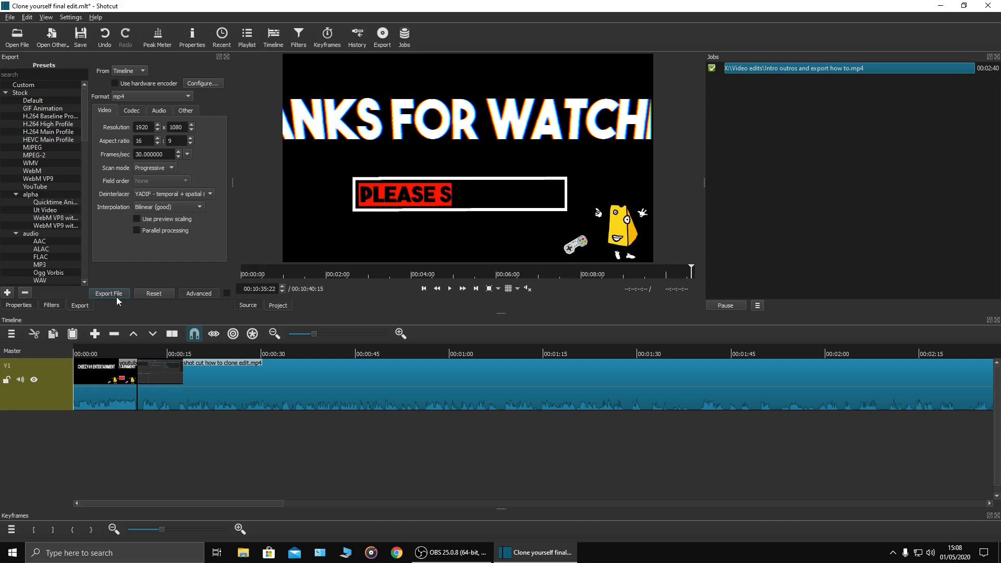
click(109, 293)
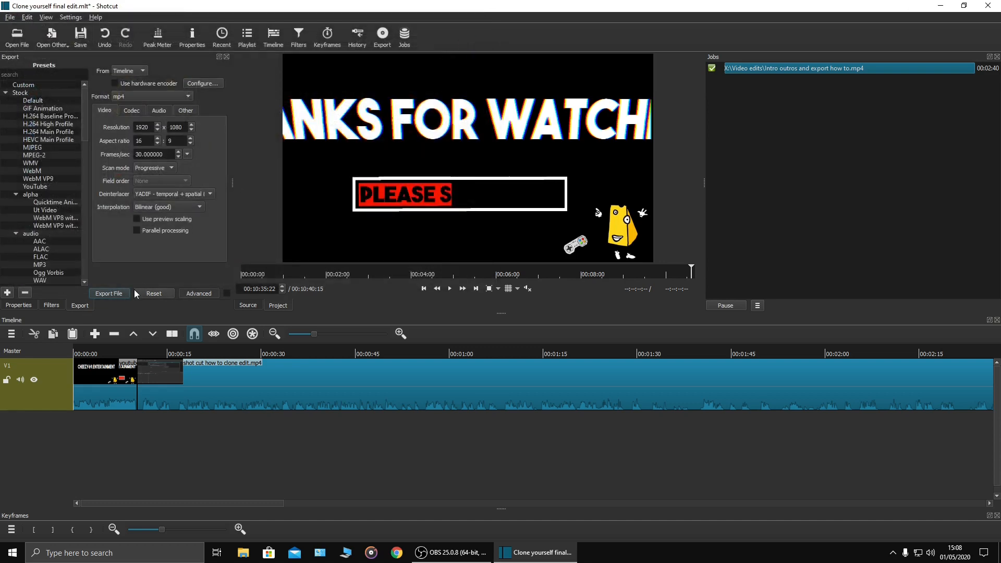
click(198, 293)
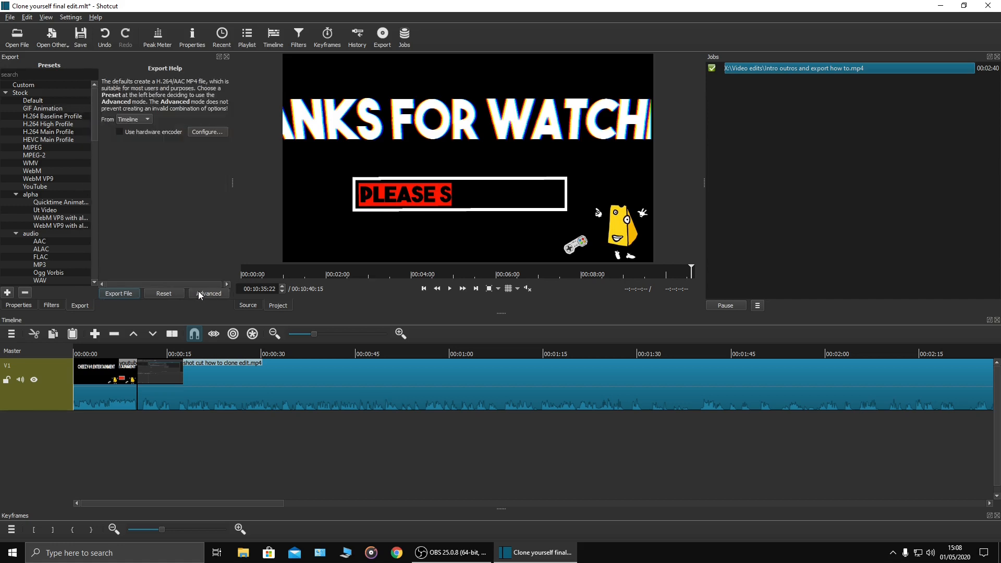
click(208, 294)
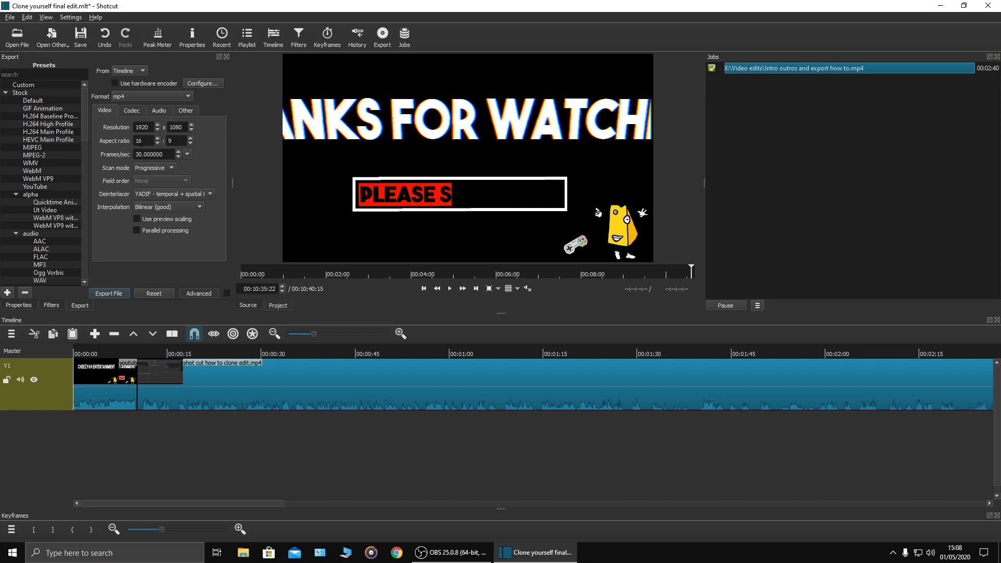
mouse_move(206, 130)
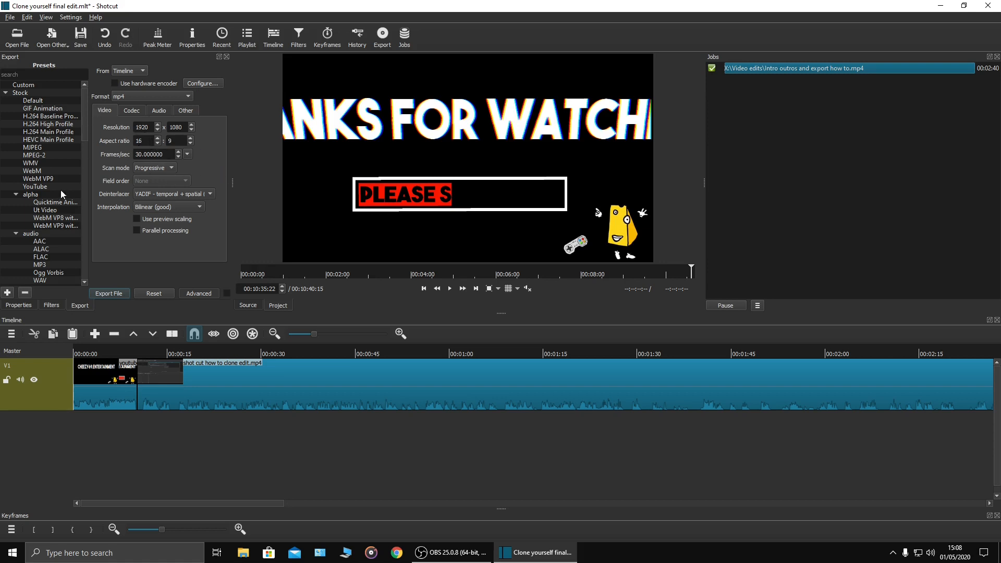
scroll(down, 3)
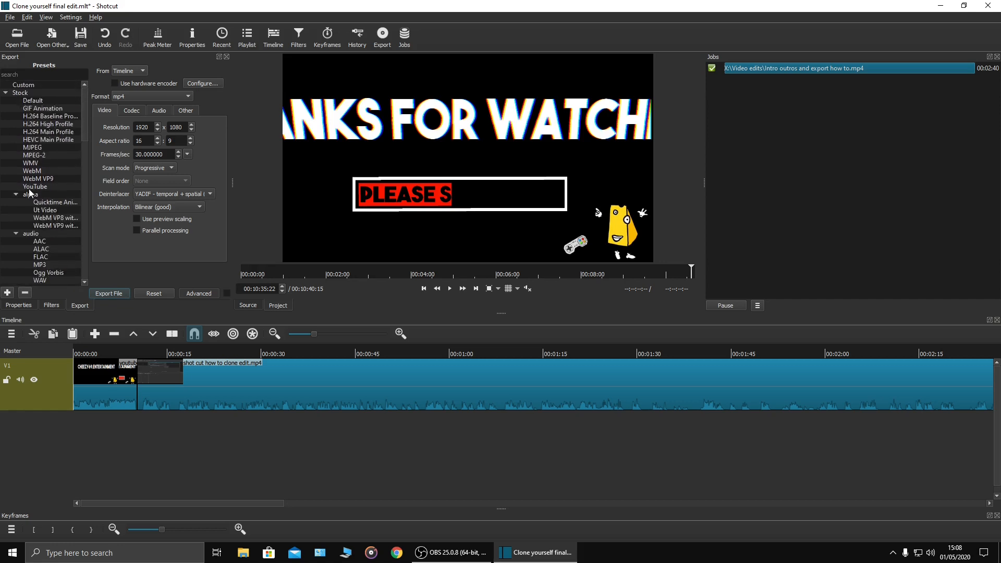
mouse_move(35, 187)
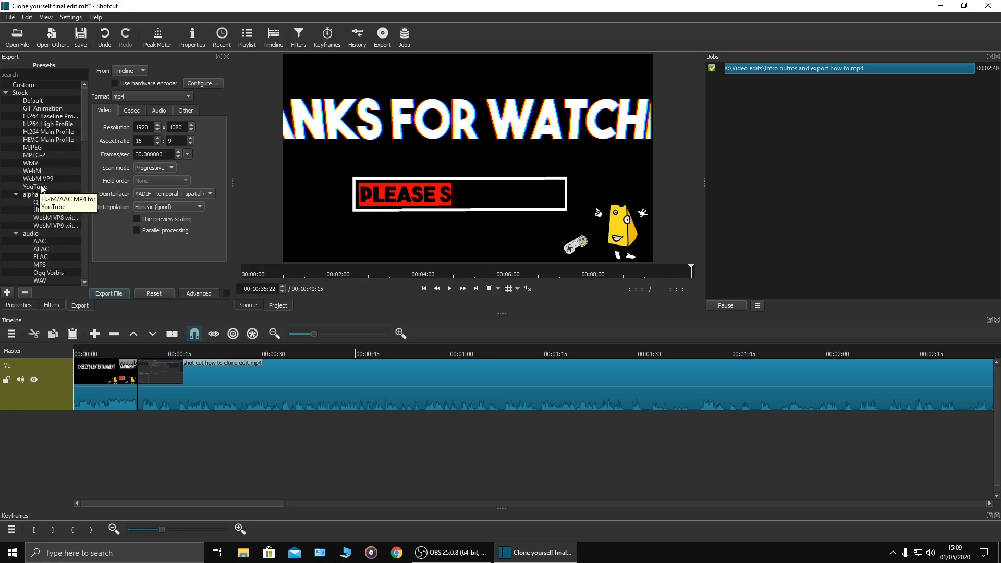
mouse_move(191, 84)
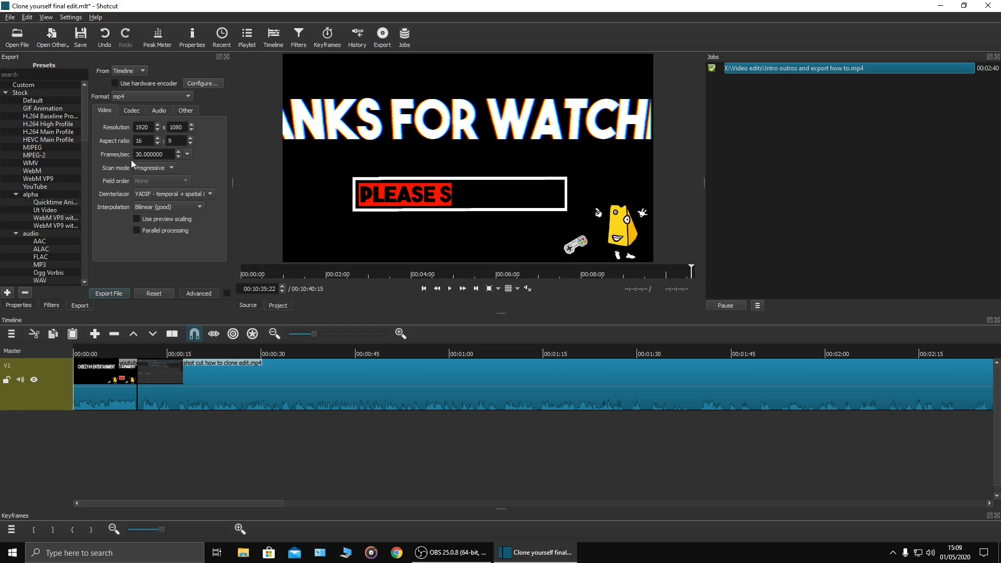
mouse_move(155, 166)
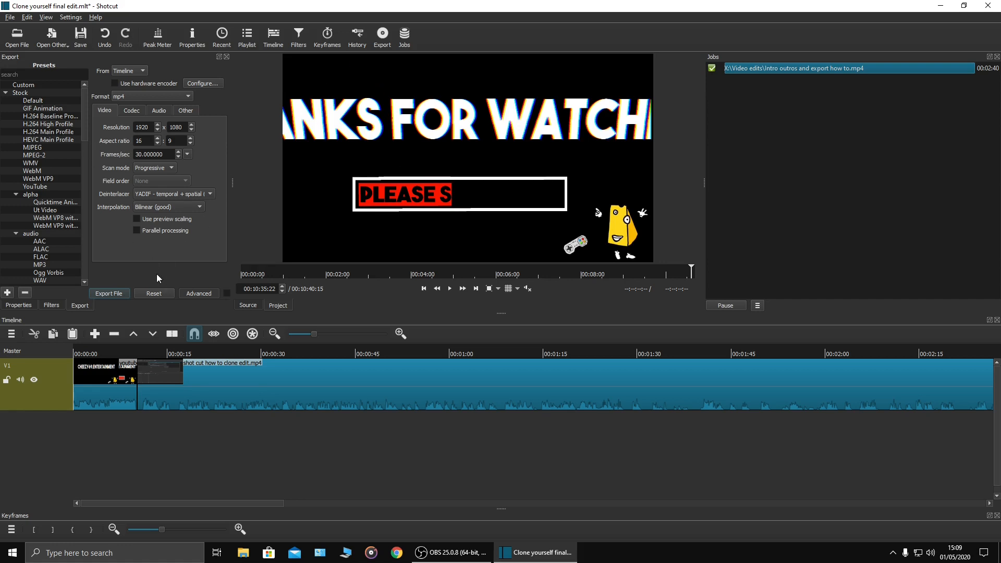
Export the edit as 'Clone yourself final edit.mp4' to the Video edits folder, queuing the render job
click(109, 294)
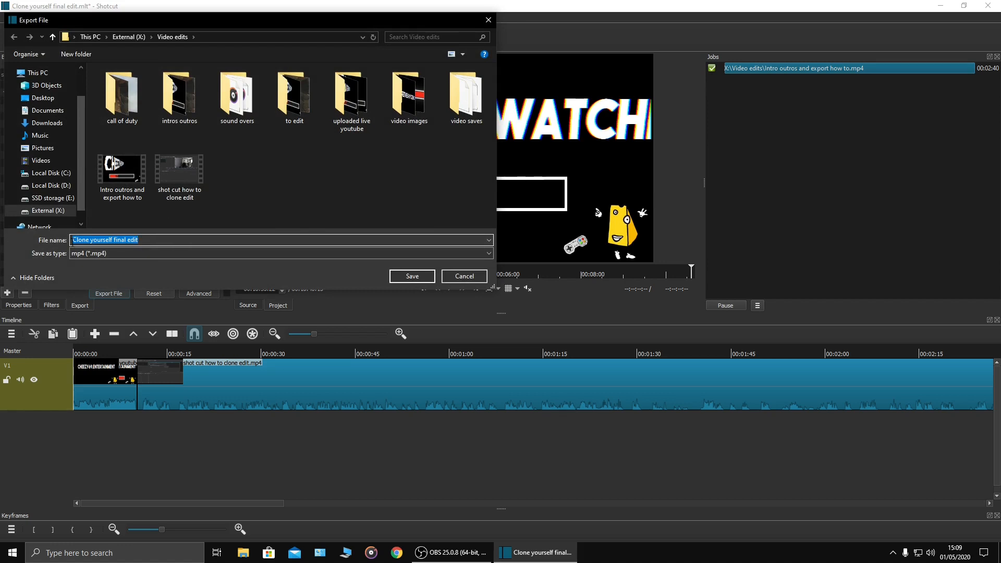
click(411, 275)
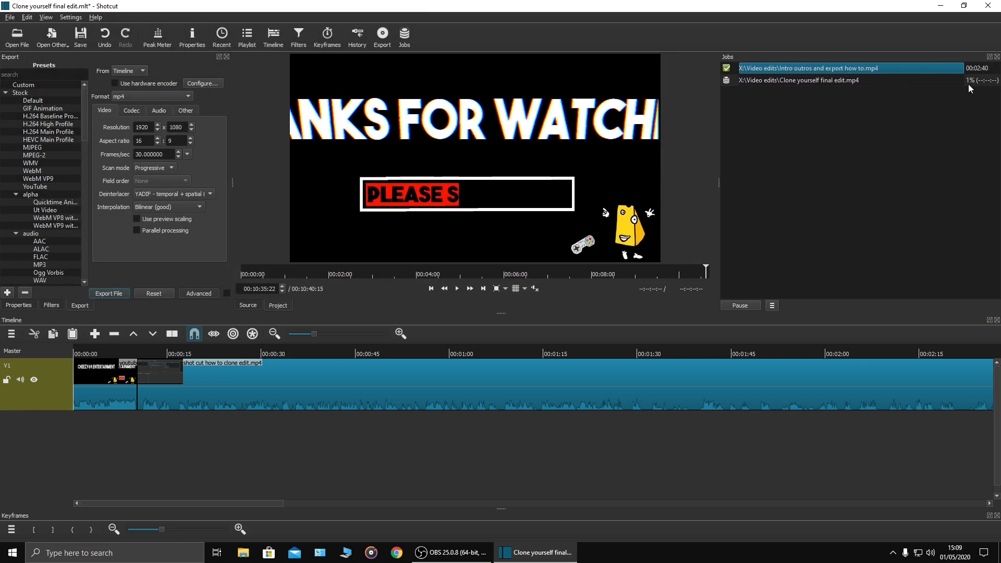
mouse_move(988, 83)
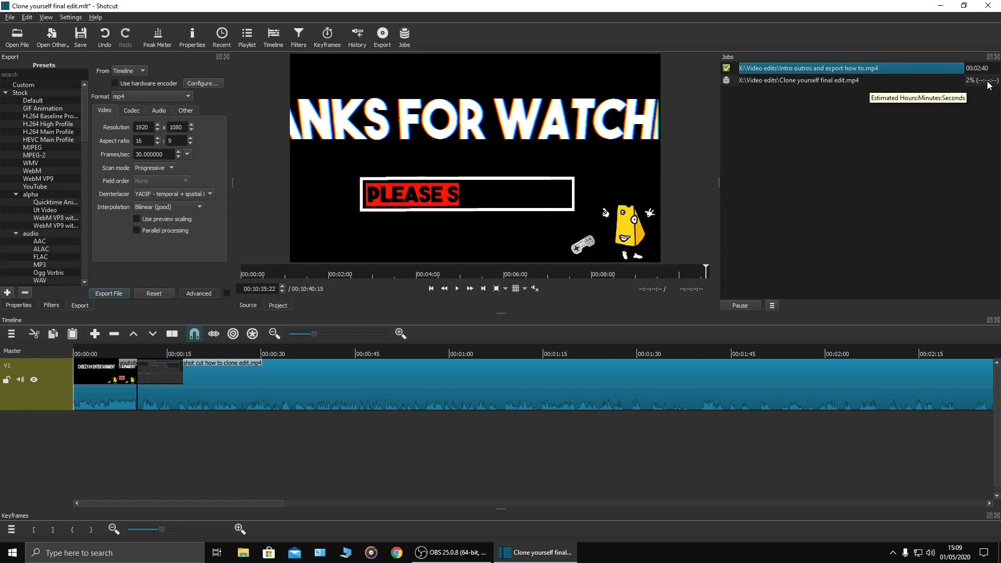